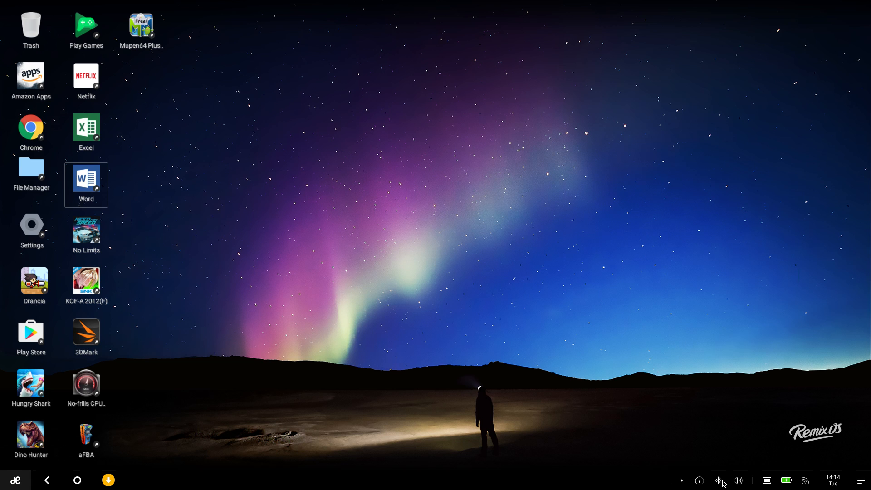
mouse_move(718, 480)
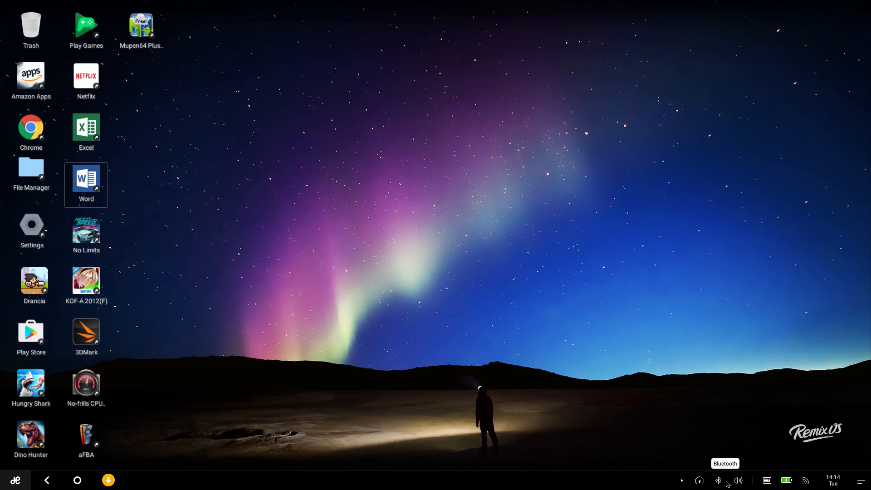
Step: Check which Bluetooth devices are connected, then dismiss the device list
click(719, 481)
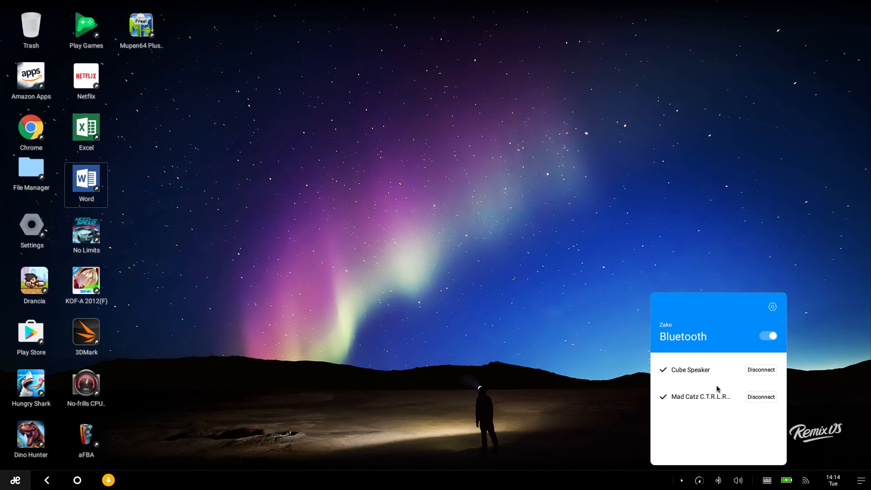
mouse_move(685, 376)
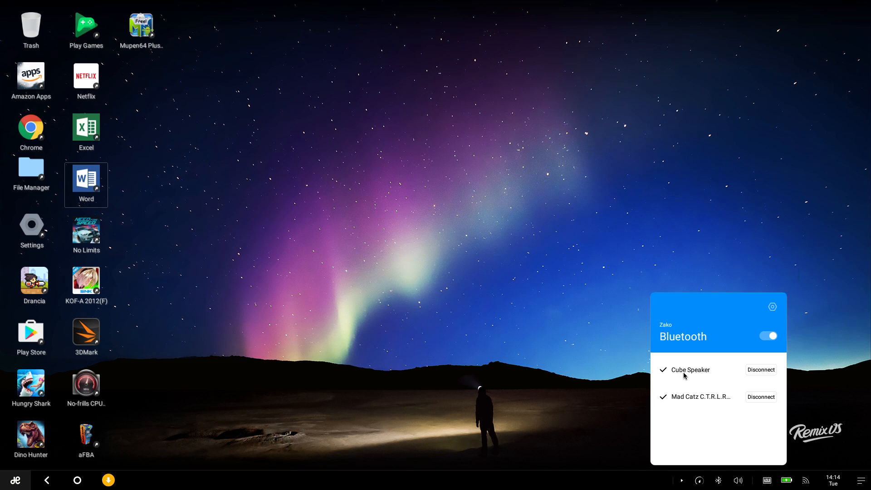
mouse_move(571, 375)
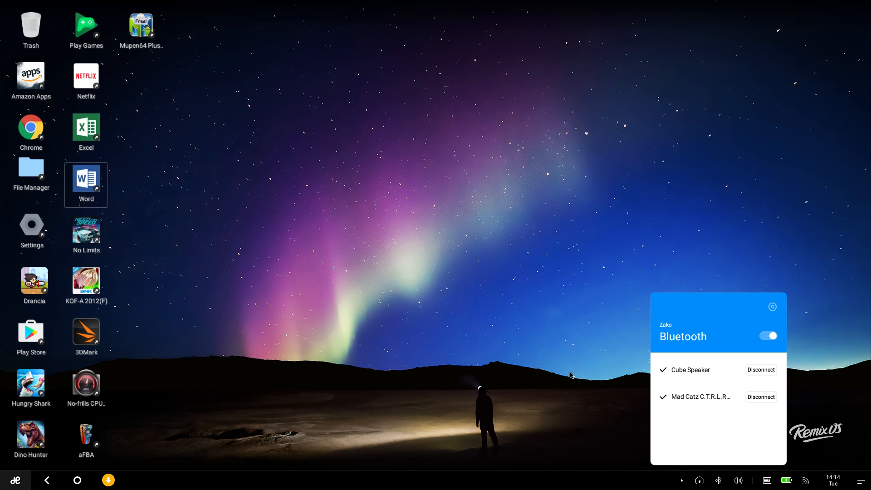
click(459, 327)
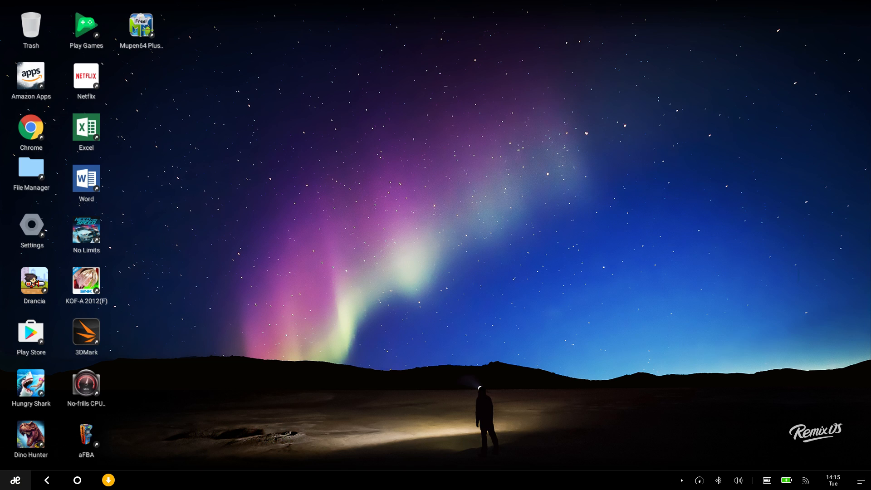
mouse_move(430, 337)
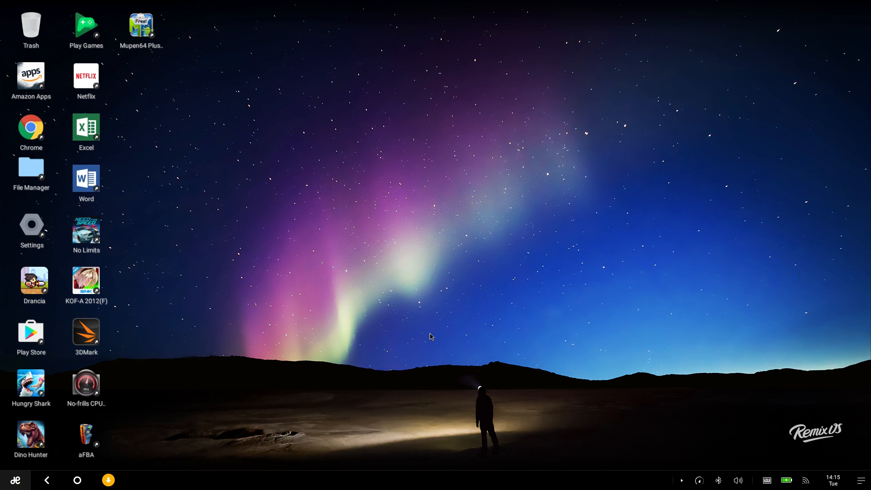
mouse_move(383, 259)
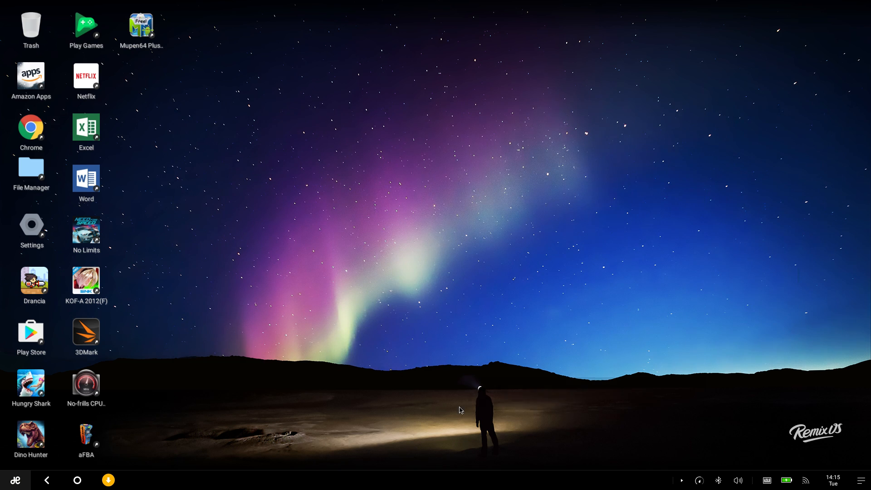
mouse_move(199, 25)
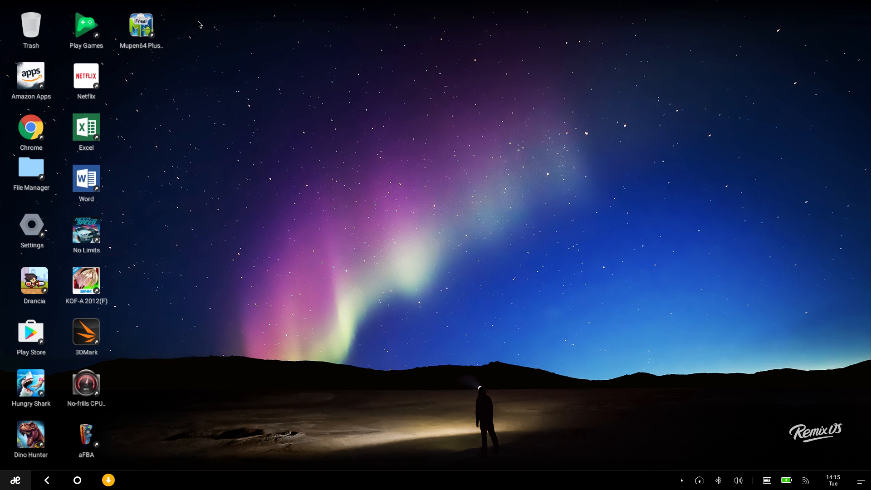
mouse_move(345, 385)
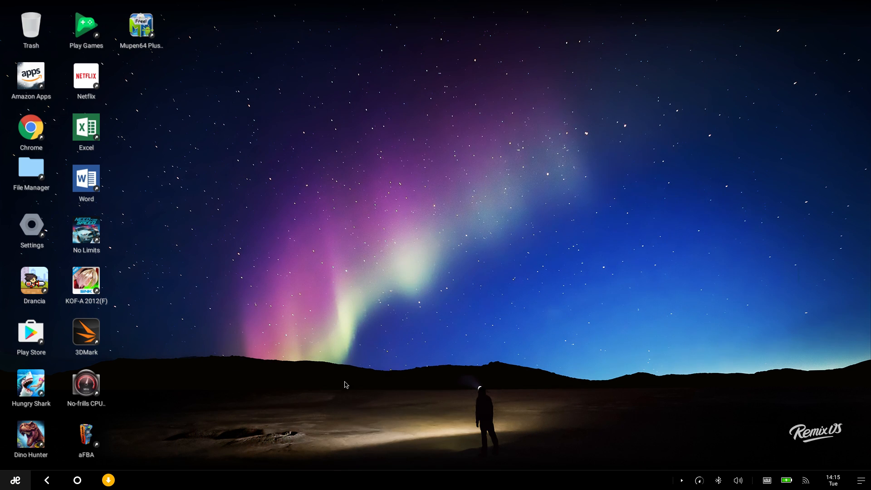
mouse_move(502, 167)
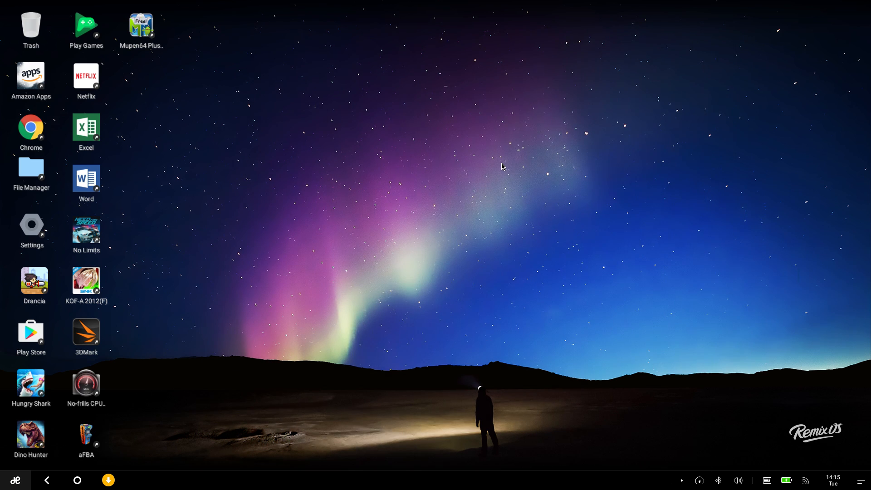
mouse_move(460, 171)
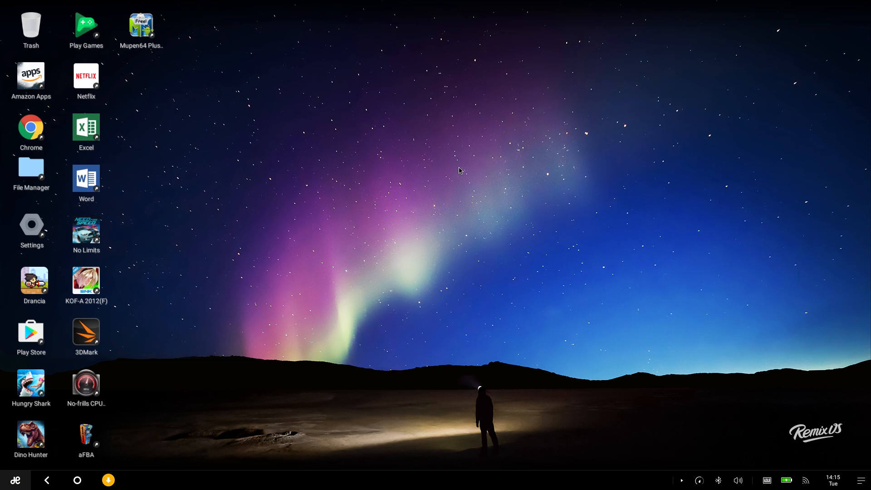
mouse_move(160, 347)
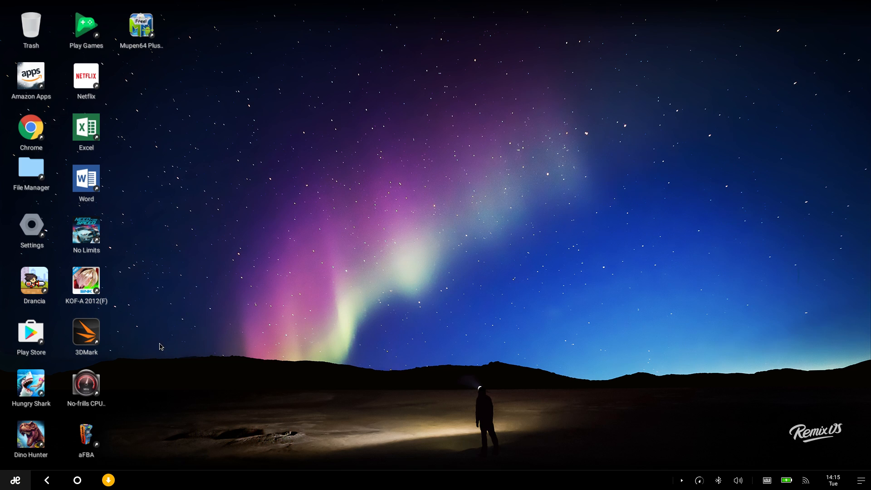
mouse_move(180, 366)
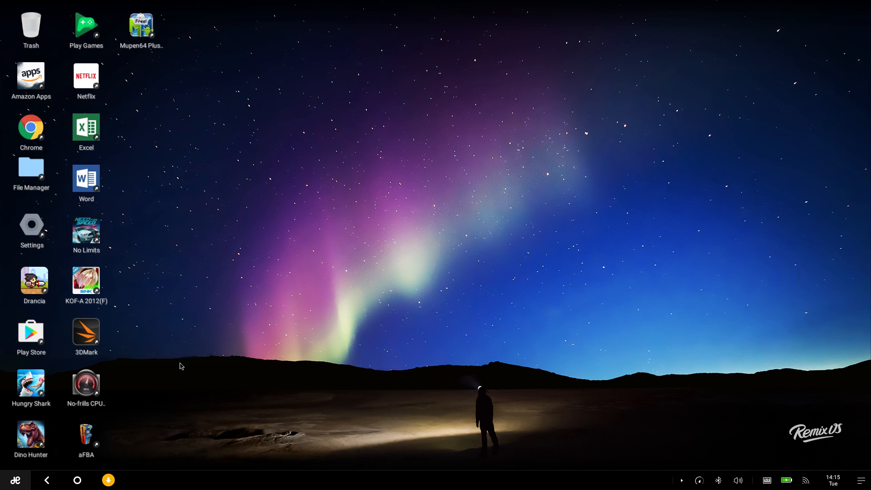
mouse_move(90, 300)
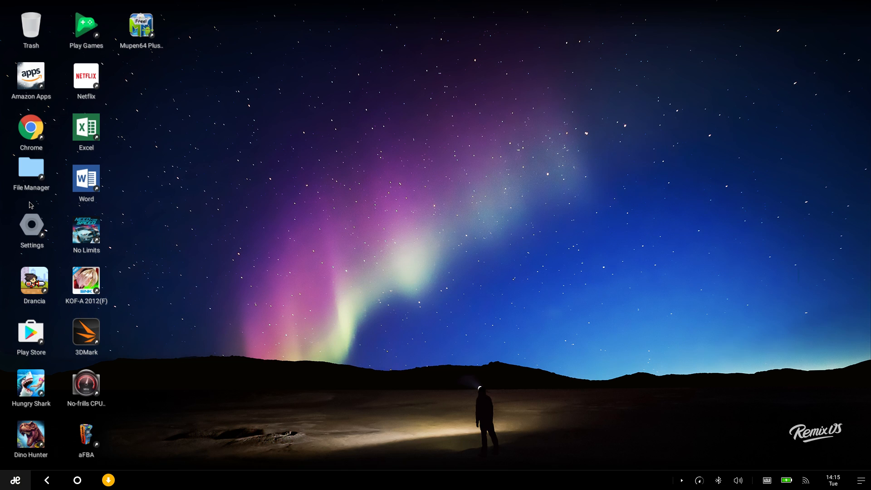
mouse_move(31, 344)
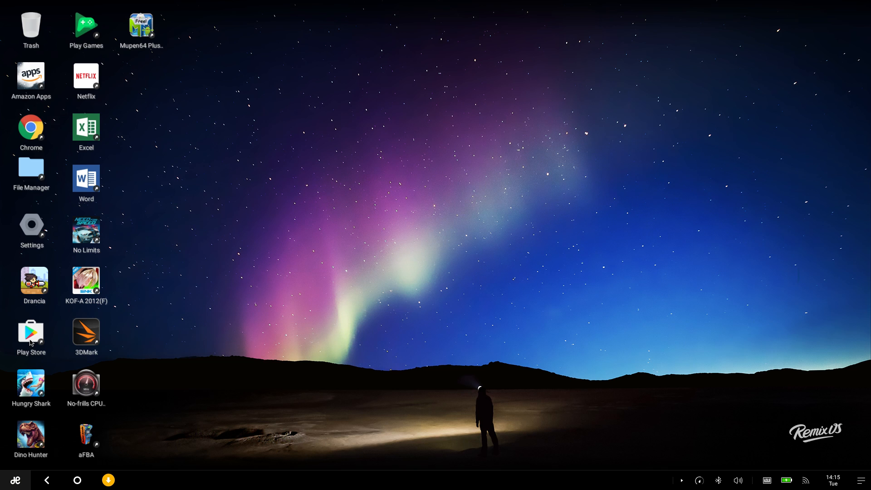
mouse_move(717, 487)
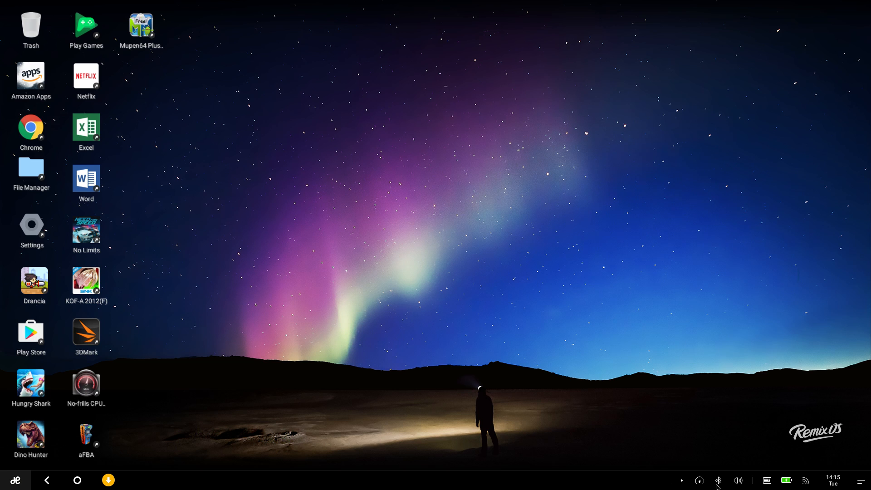
mouse_move(681, 482)
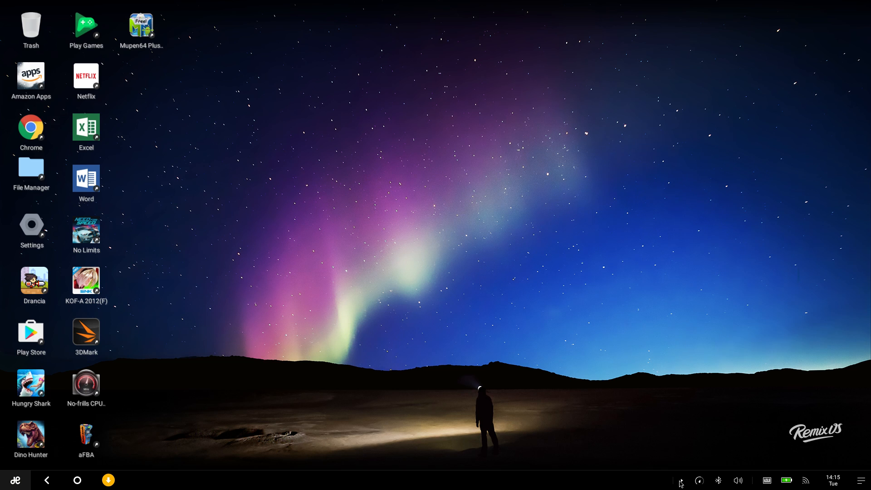
mouse_move(687, 376)
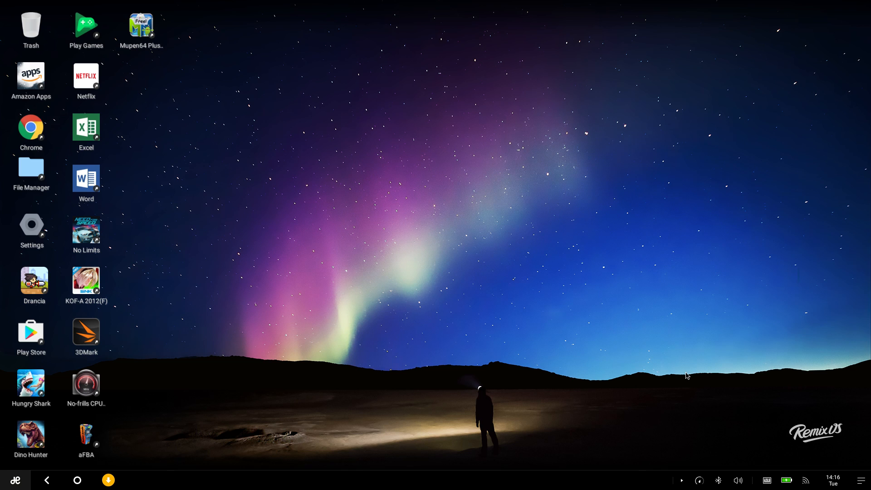
mouse_move(684, 378)
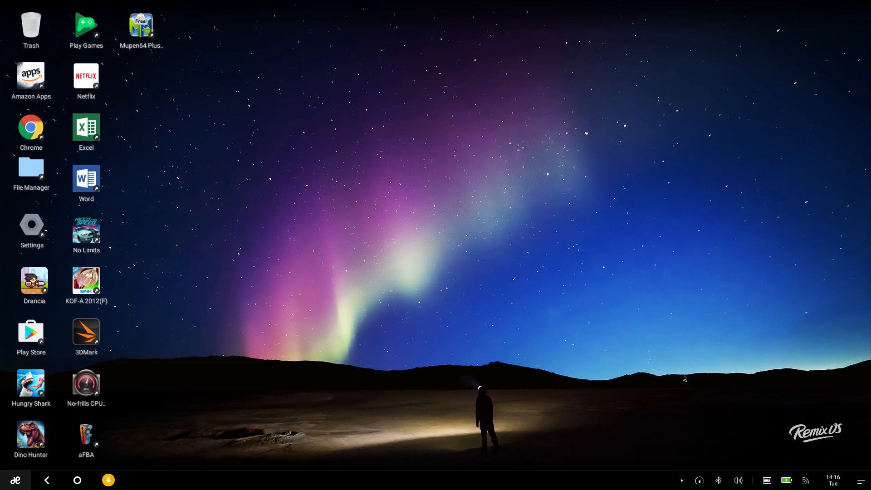
Step: Launch Netflix, browse down into the Voltron details and back up to the top picks
double_click(86, 76)
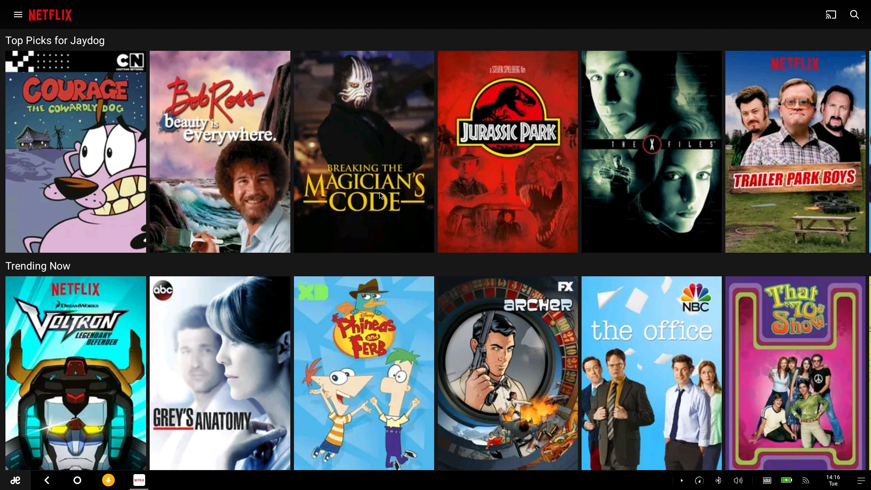
mouse_move(432, 156)
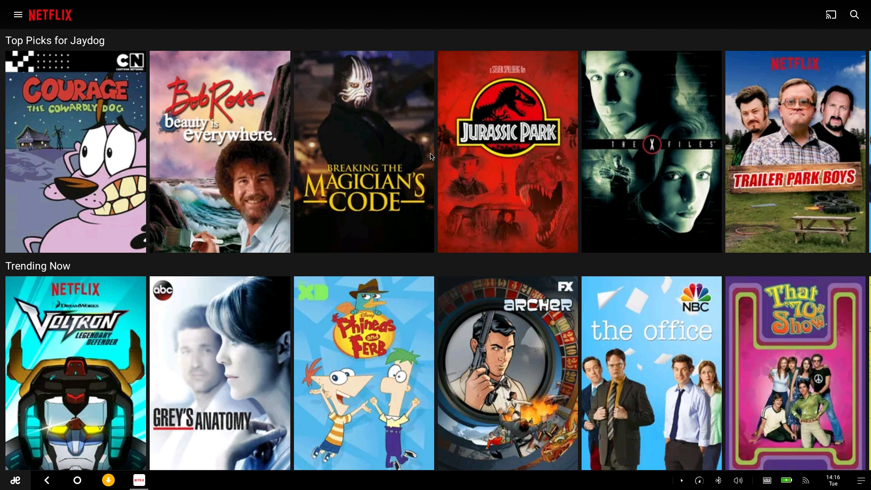
scroll(down, 3)
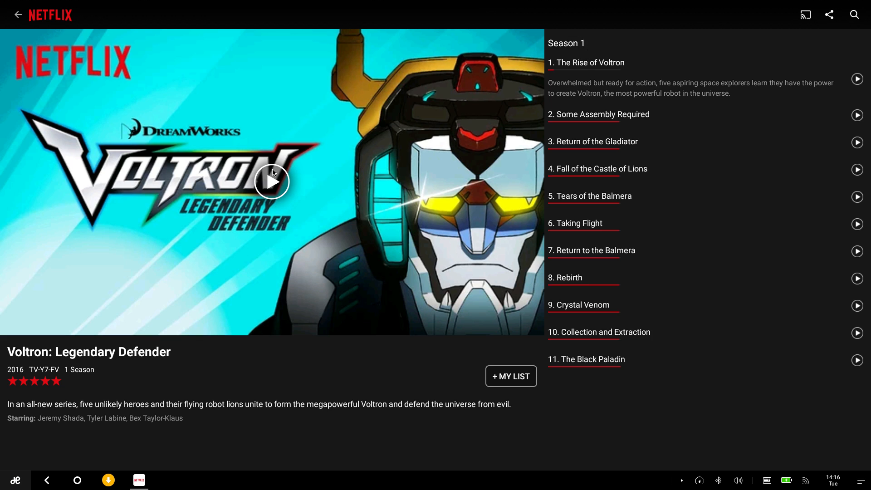
mouse_move(99, 90)
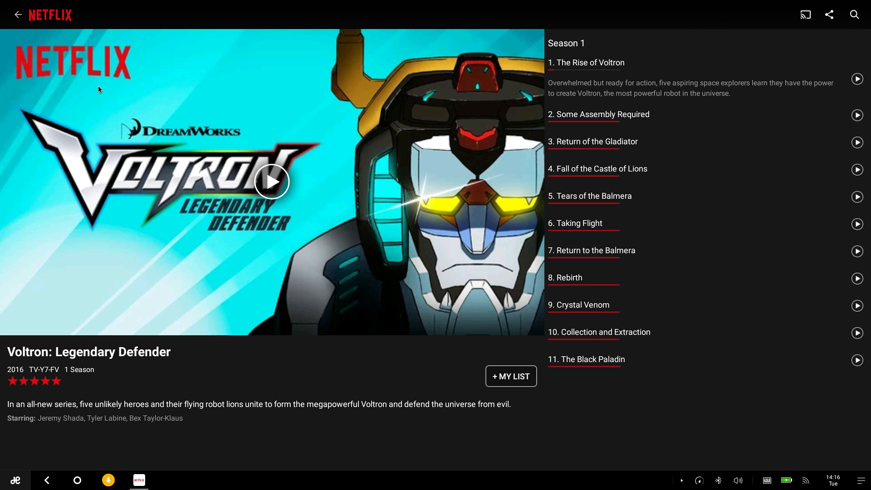
click(19, 15)
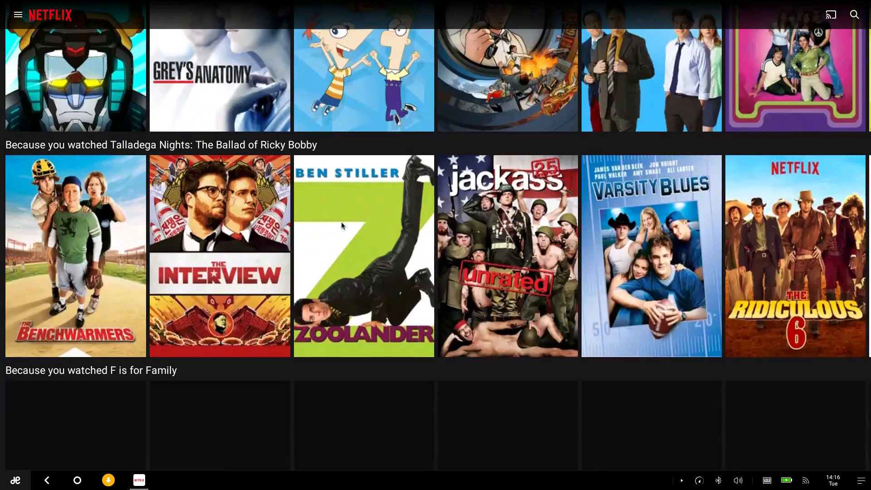
scroll(up, 3)
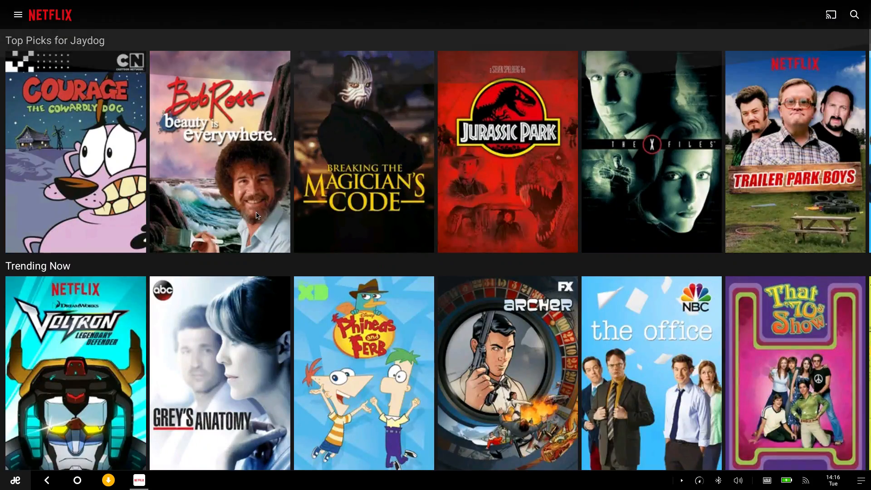
mouse_move(546, 24)
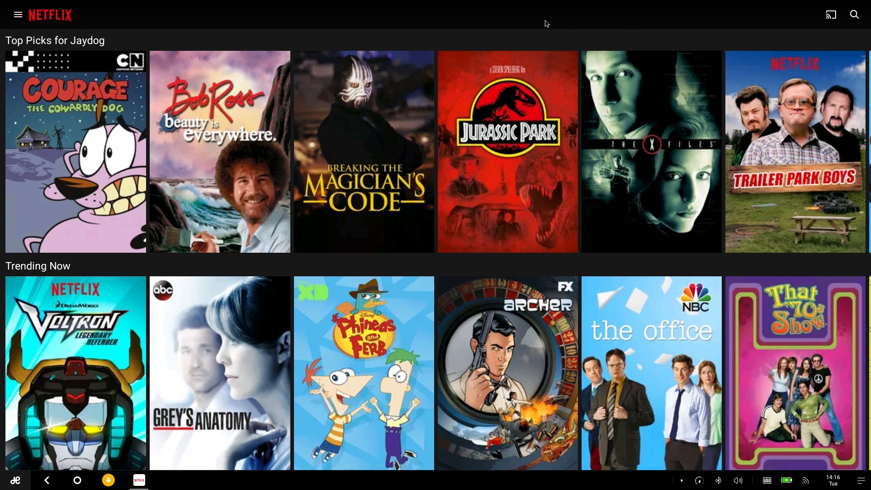
Step: Quit Netflix from its taskbar icon so the Remix OS desktop shows
right_click(139, 480)
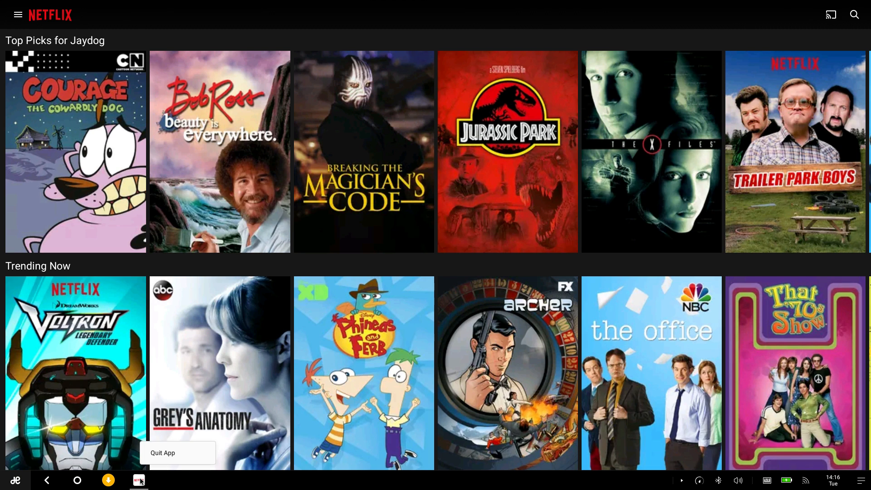
click(162, 452)
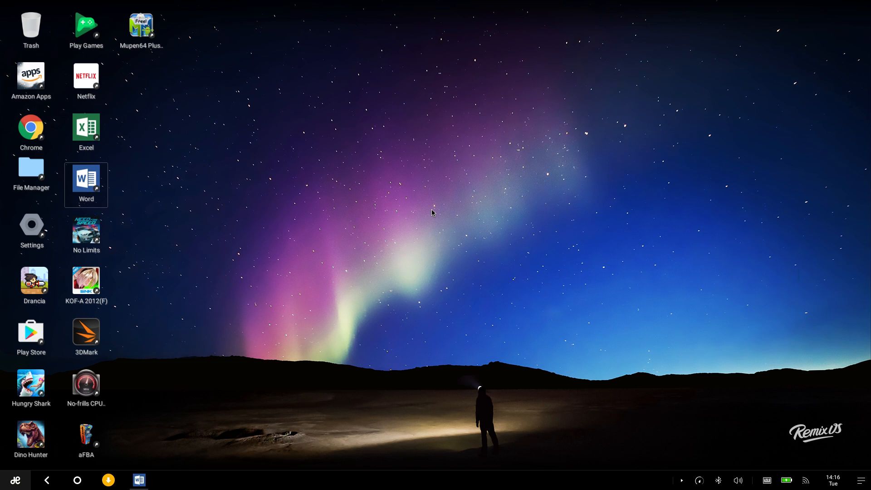
Step: Launch Word from its desktop shortcut to reach the New templates screen
double_click(85, 179)
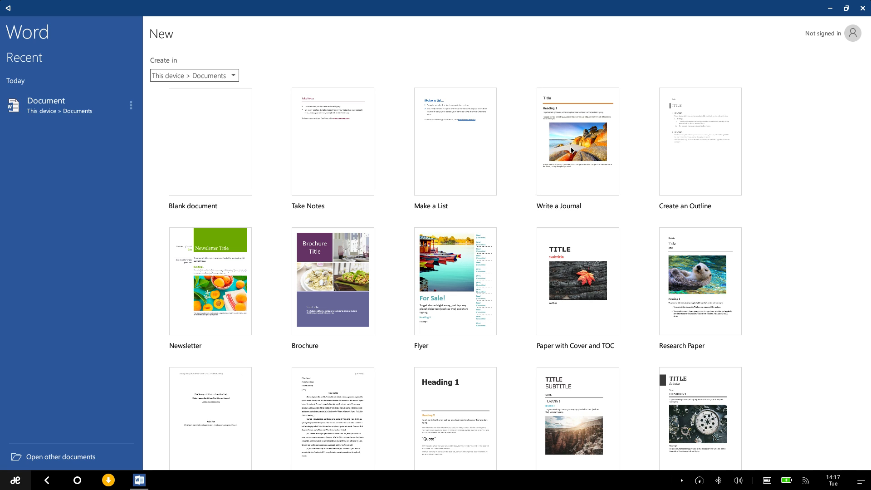
Step: Start a new document from the Write a Journal template and dismiss the file name notice
click(578, 141)
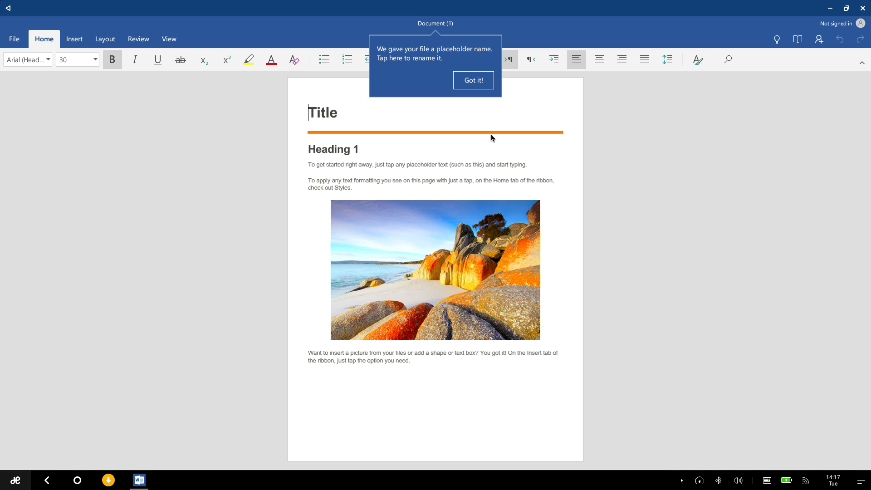
click(472, 80)
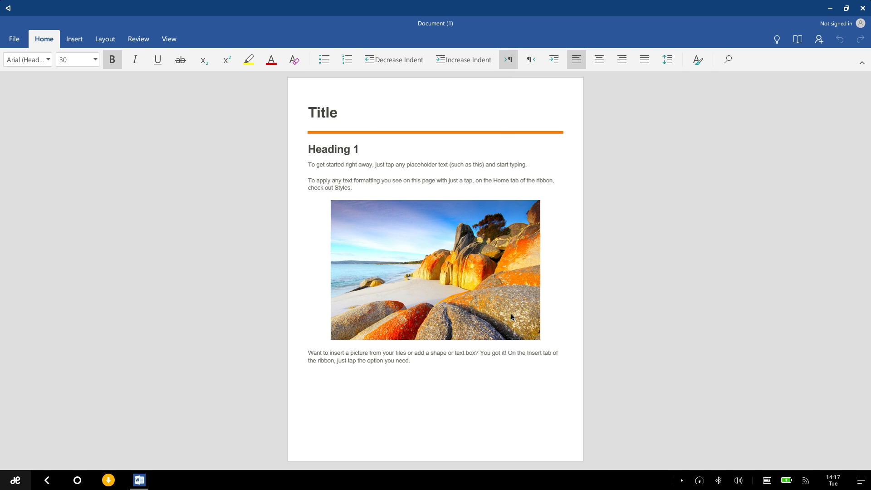
mouse_move(538, 342)
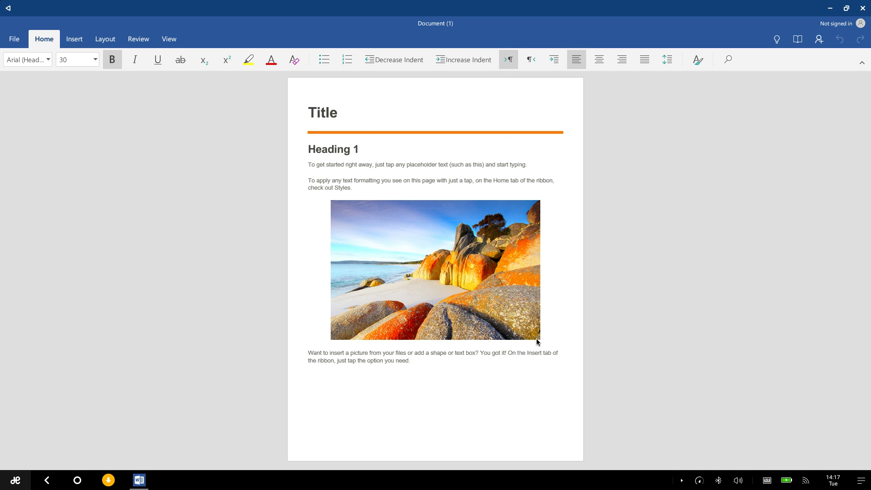
mouse_move(511, 310)
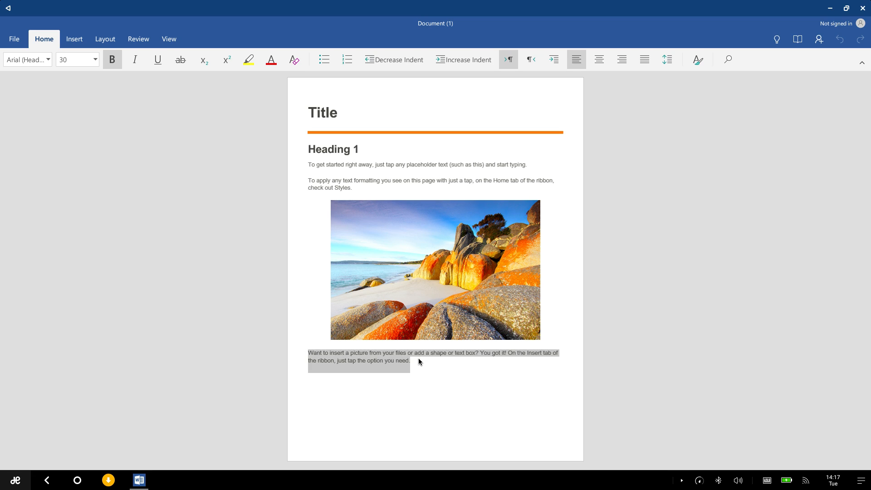
Step: Add the word ETAPRIME at the end of the last paragraph
click(410, 360)
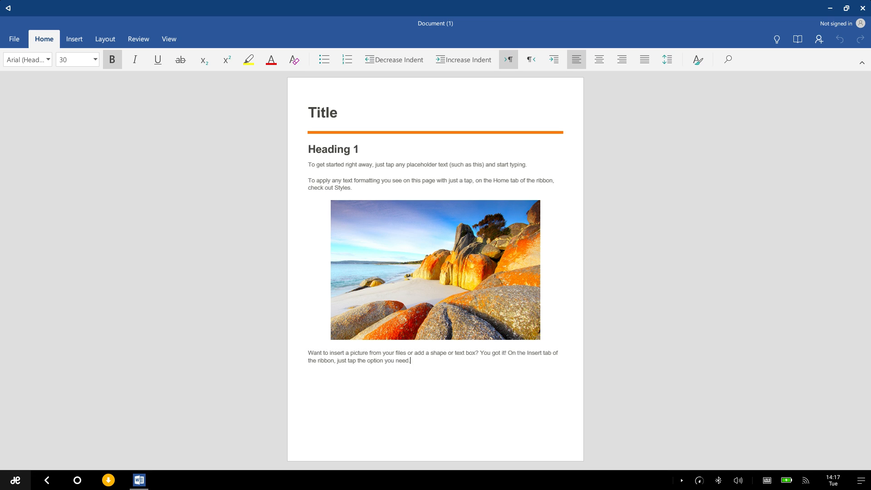
text(ETAPR)
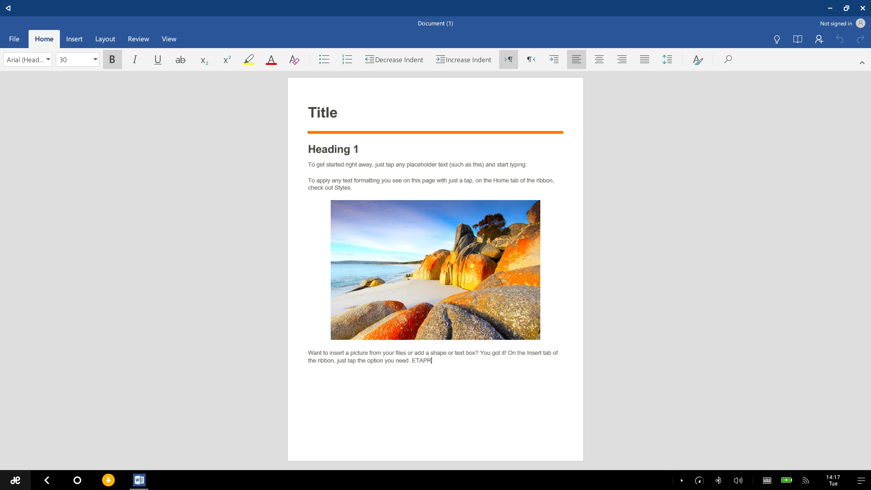
text(IME)
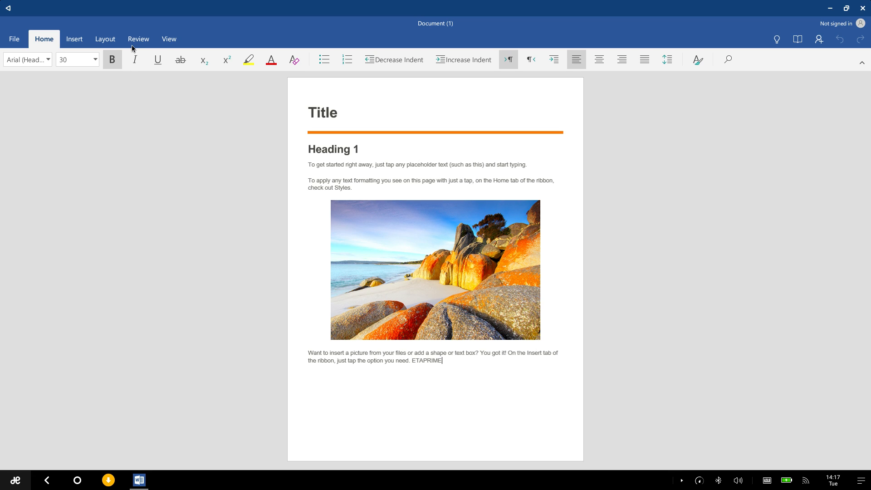
click(169, 39)
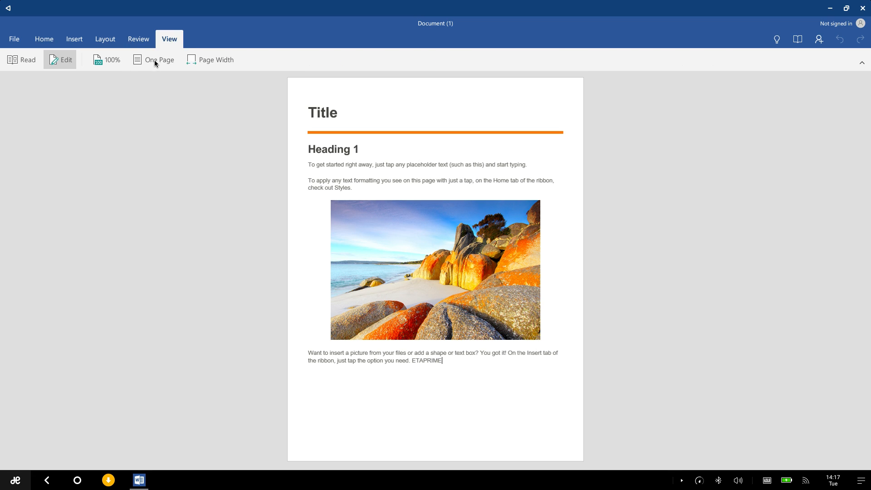
mouse_move(62, 74)
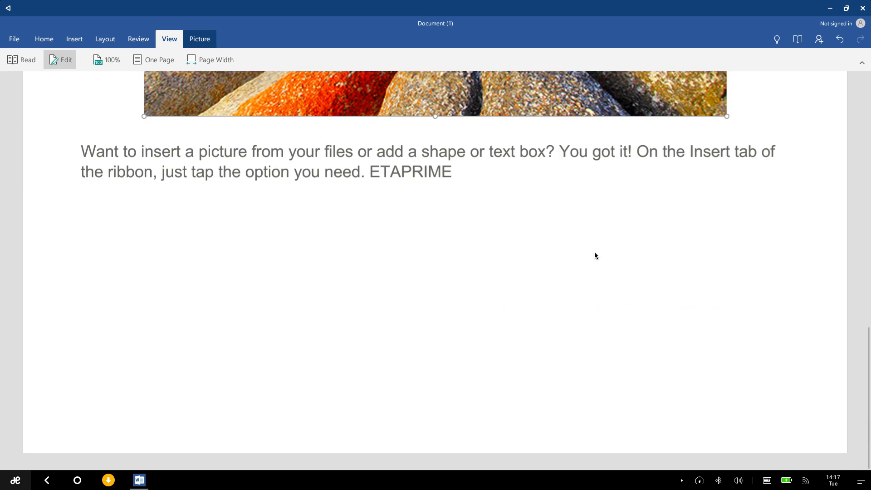
Step: Scroll through the journal document, then quit Word from the taskbar back to the desktop
scroll(up, 3)
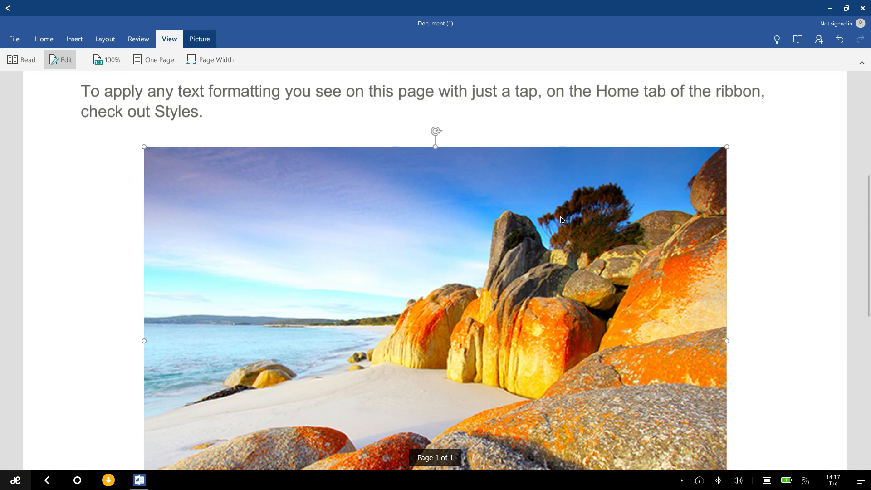
mouse_move(726, 149)
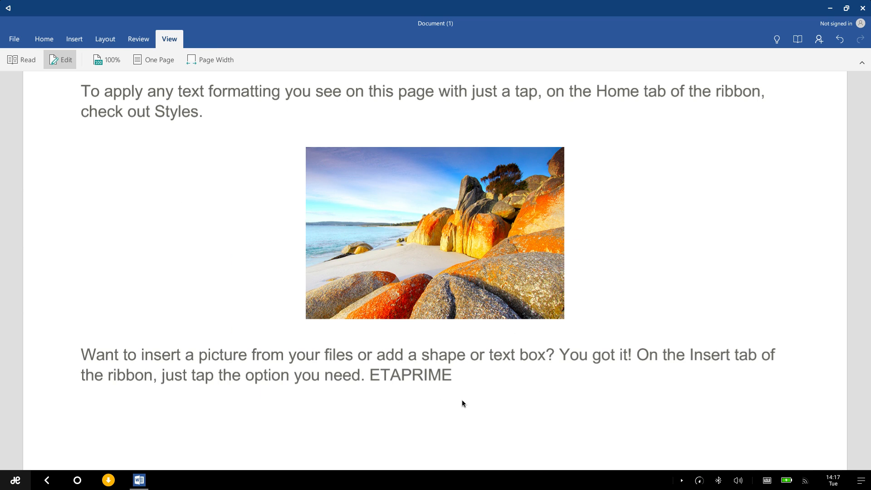
click(452, 375)
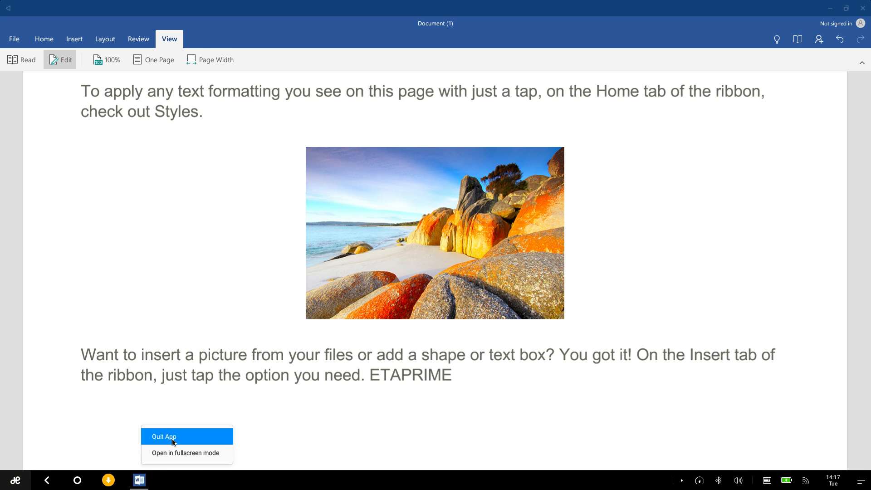
click(163, 437)
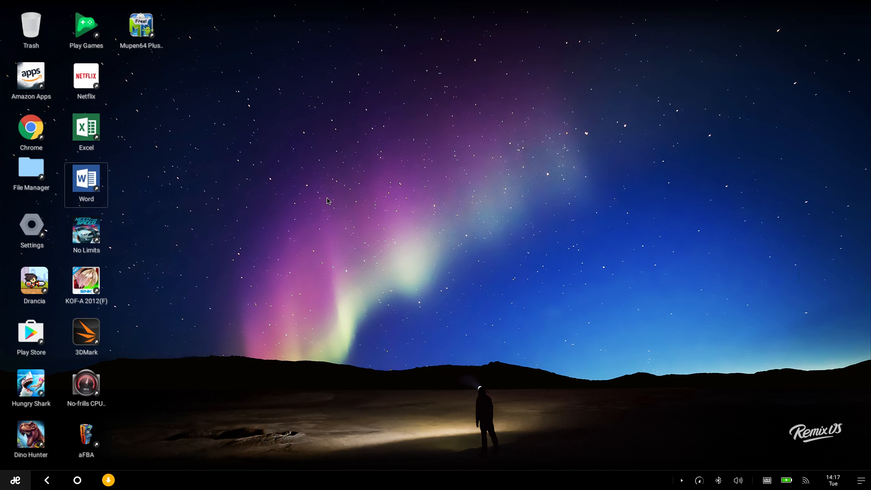
mouse_move(261, 358)
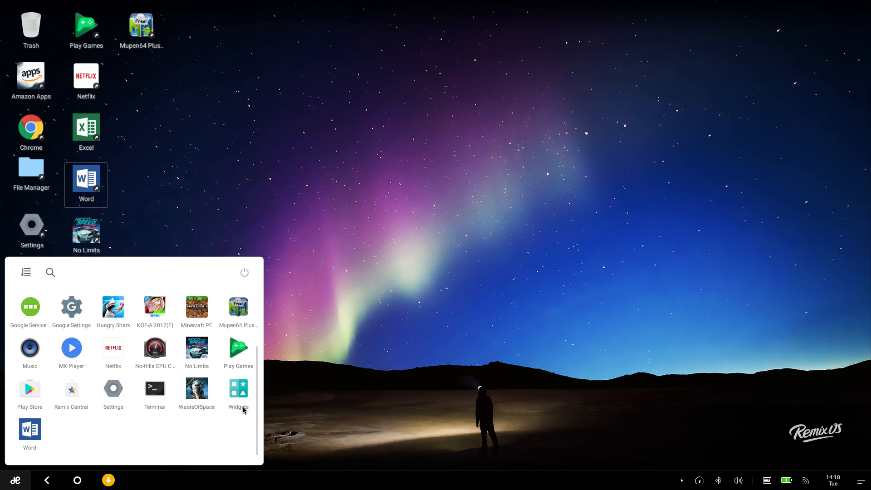
mouse_move(217, 360)
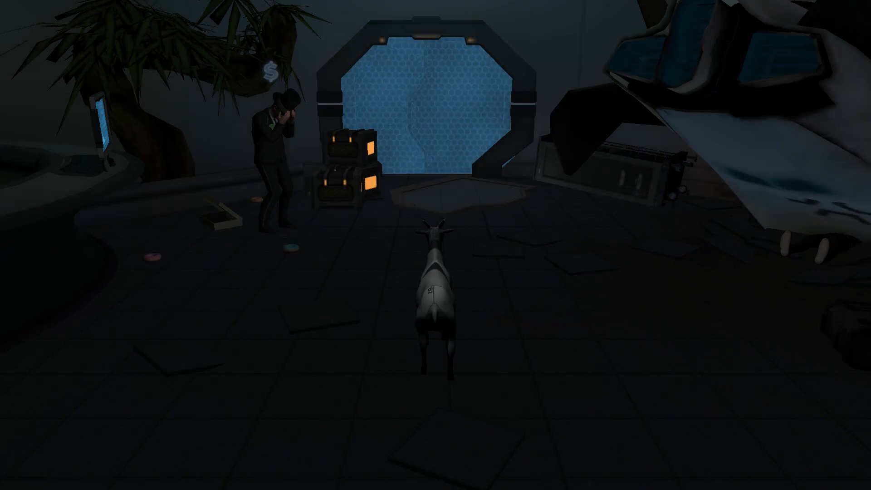
Step: Walk the goat through CrowdKicker Central picking up money until the Collector mission unlocks
key(w)
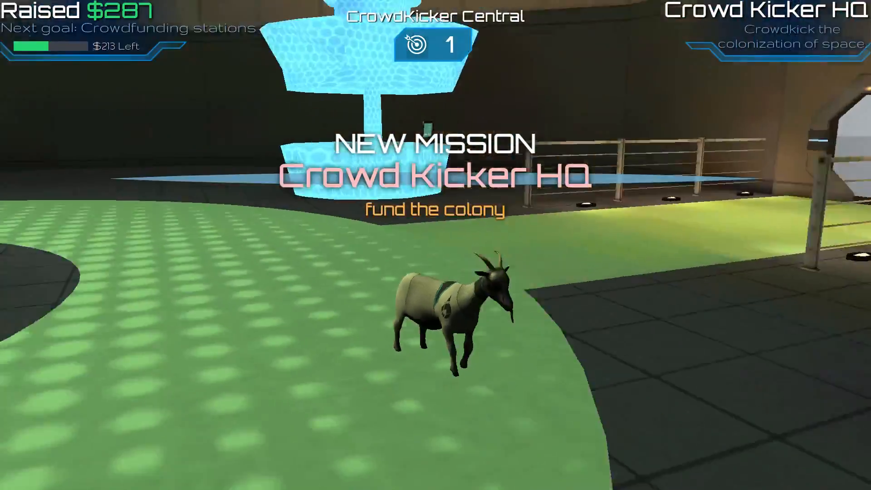
key(w)
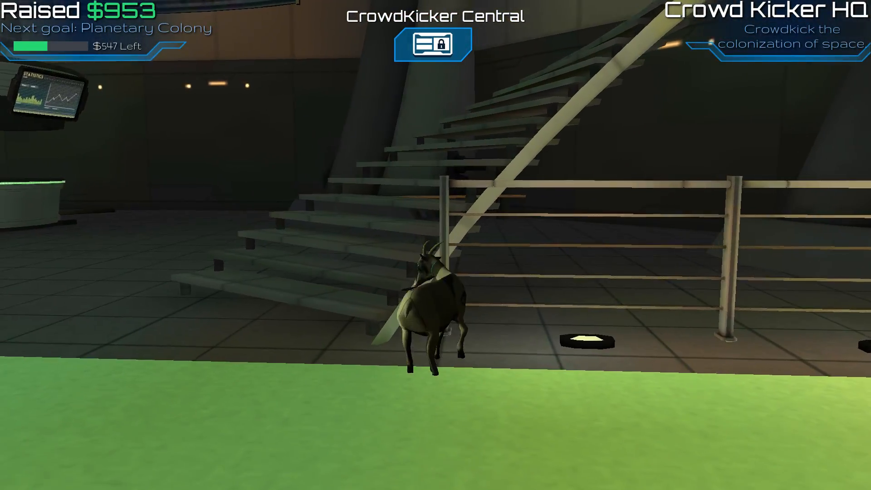
key(w)
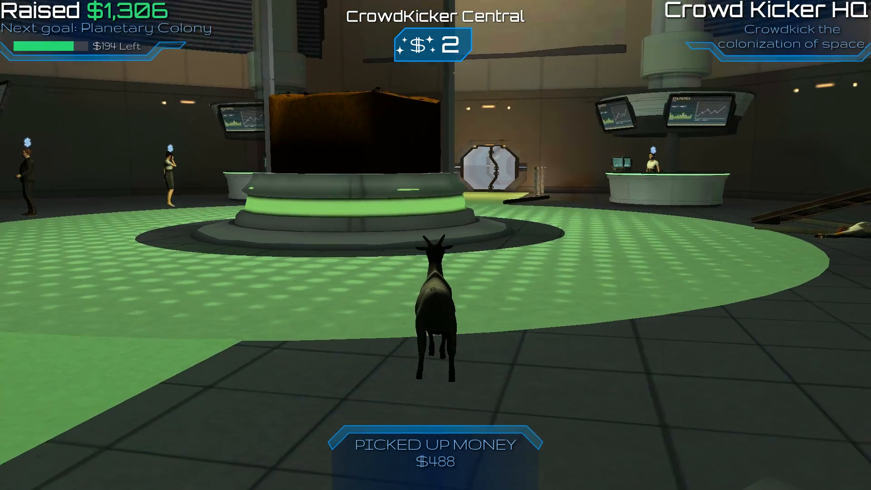
key(w)
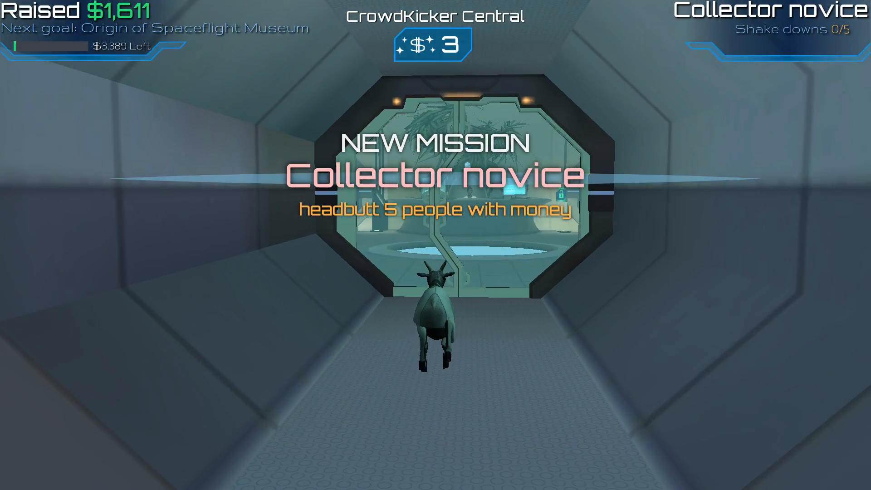
key(w)
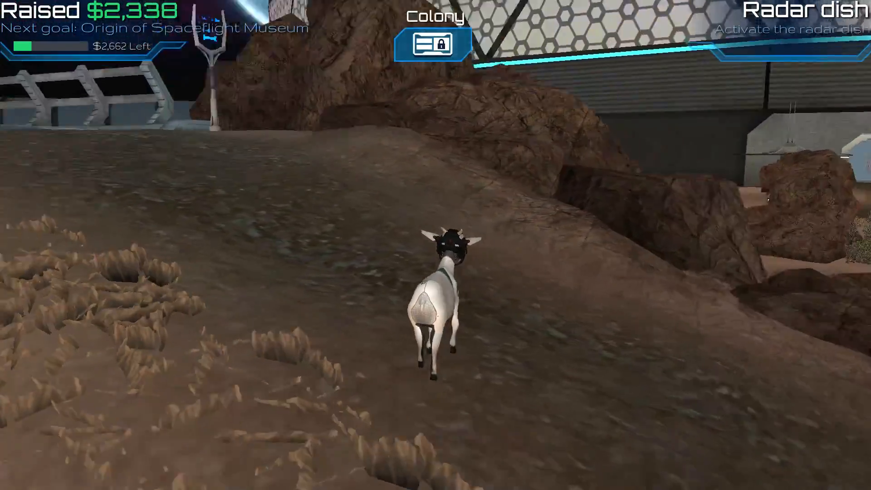
Step: Roam the colony with $2,338 raised, then quit Goat Simulator back to the desktop
key(w)
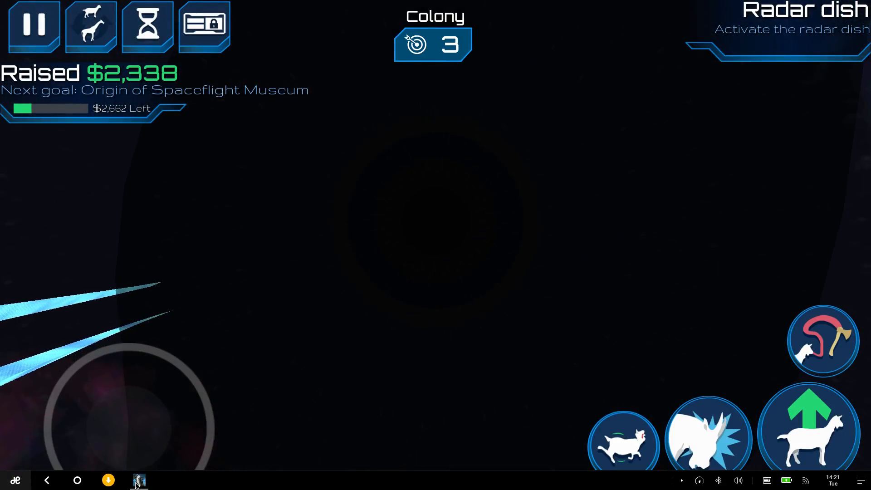
click(138, 480)
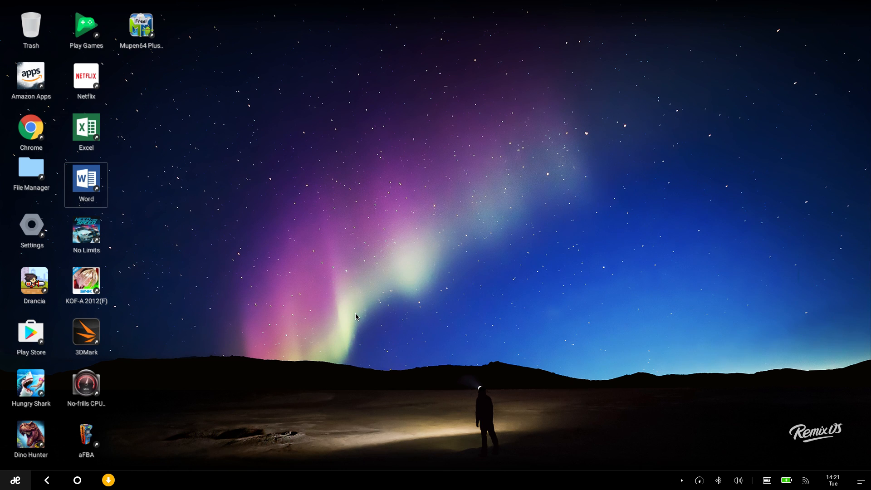
click(87, 338)
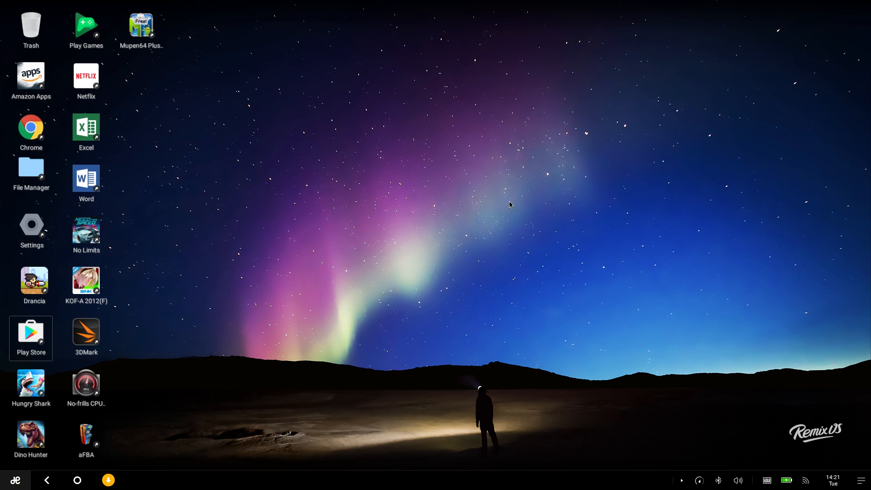
mouse_move(571, 249)
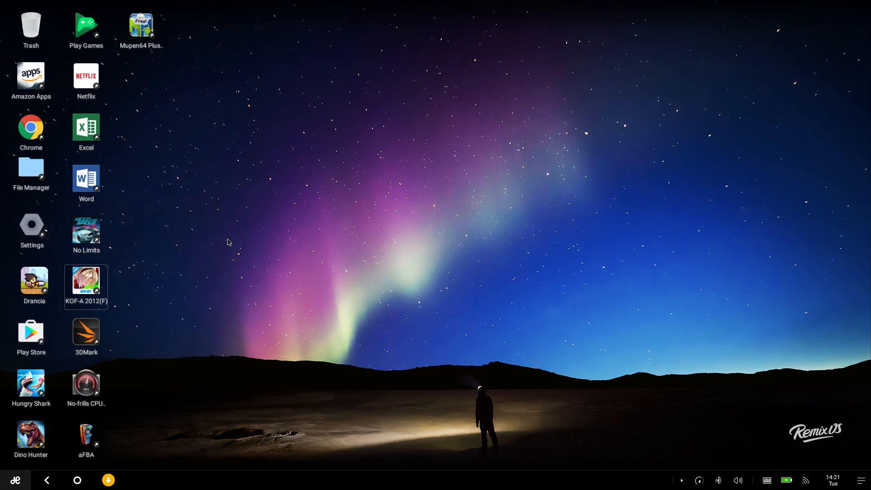
click(141, 26)
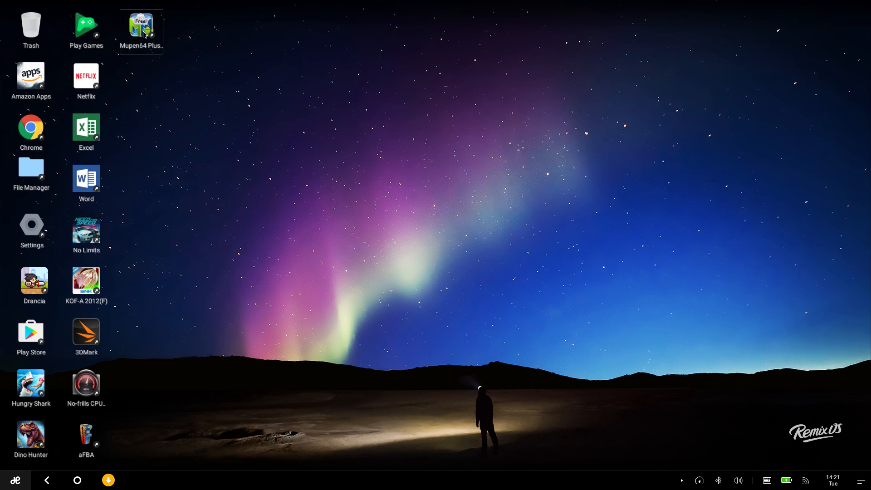
Step: Launch Mupen64 Plus and start the loaded Super Smash Bros. game
double_click(142, 26)
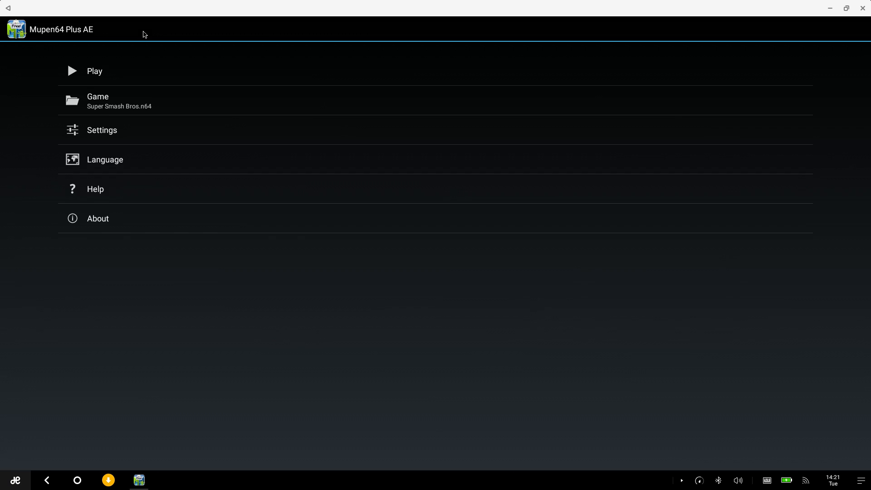
mouse_move(97, 73)
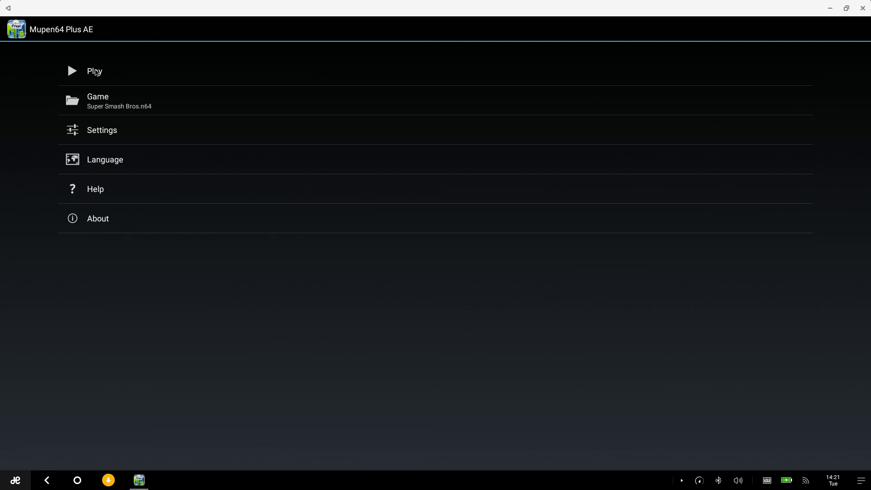
mouse_move(66, 78)
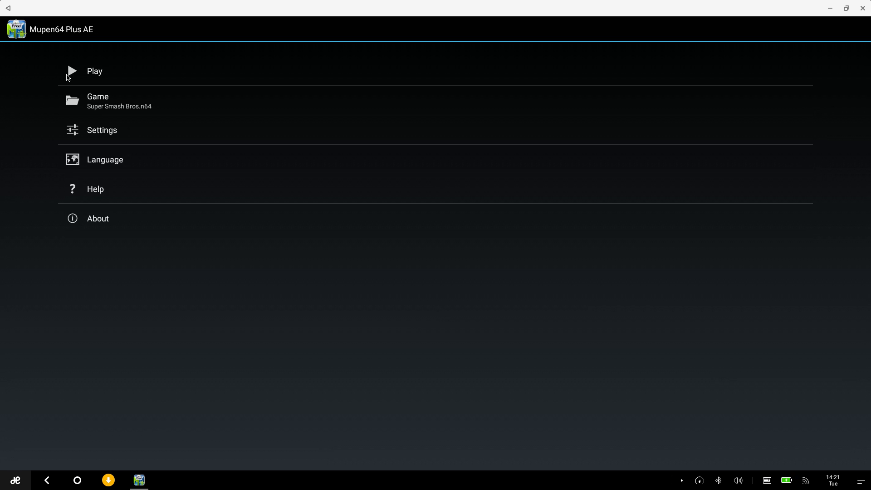
click(94, 71)
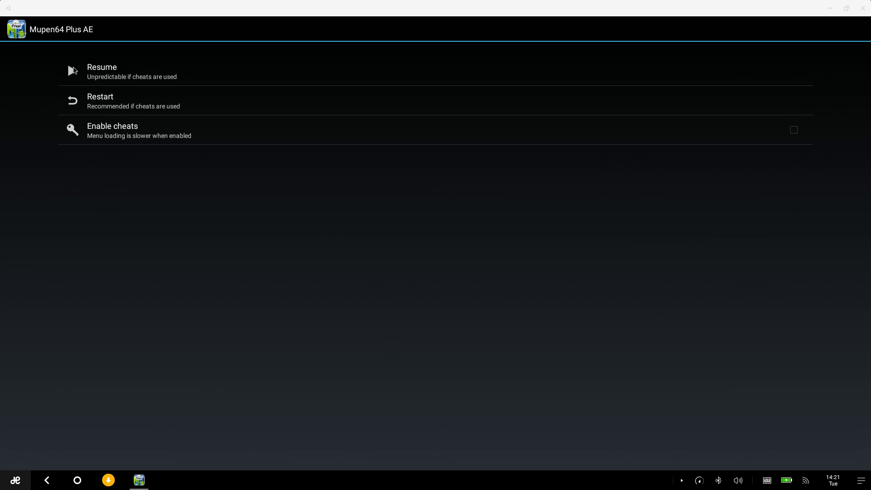
click(102, 71)
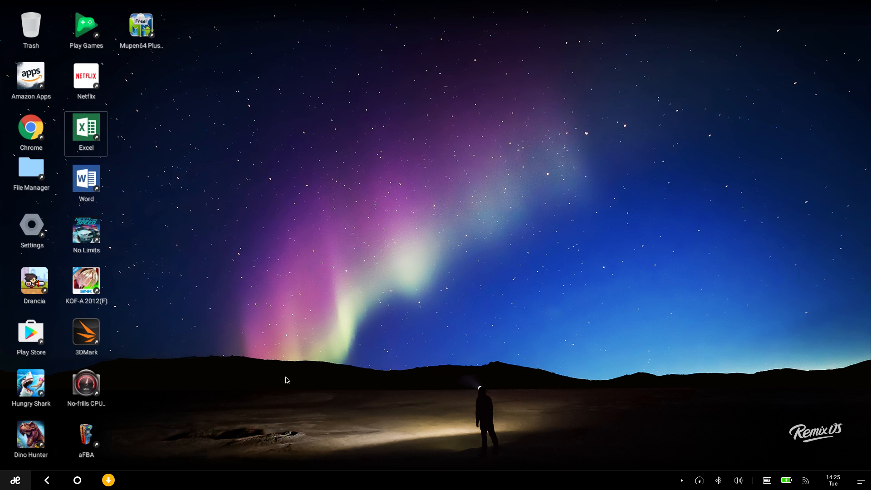
Step: Launch aFBA and bring up The Punisher (930422 etc) in the MAME game list
click(85, 436)
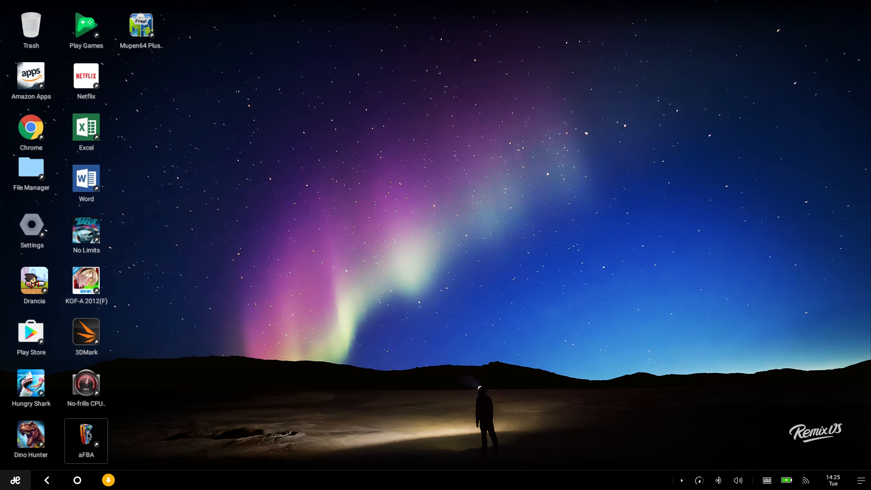
click(86, 439)
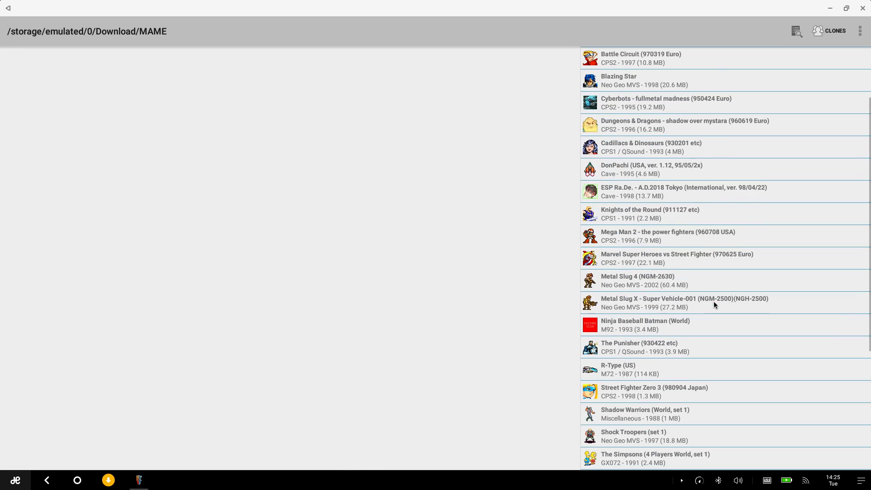
scroll(down, 3)
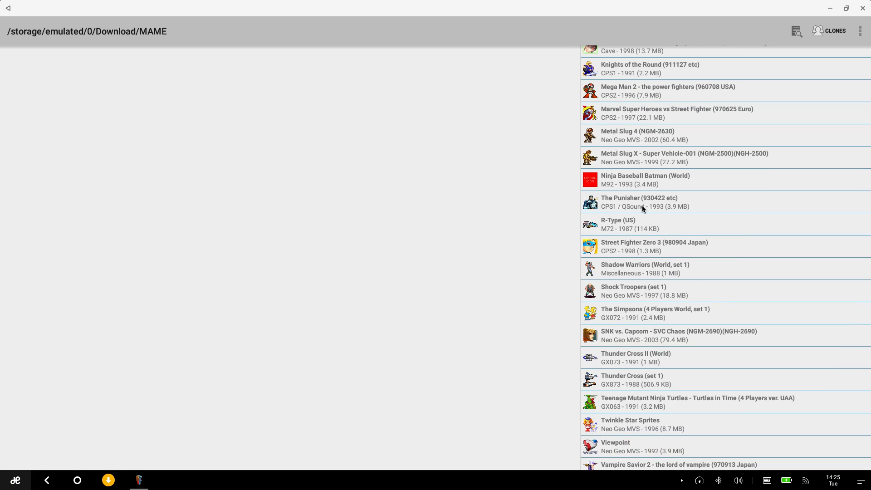
click(639, 201)
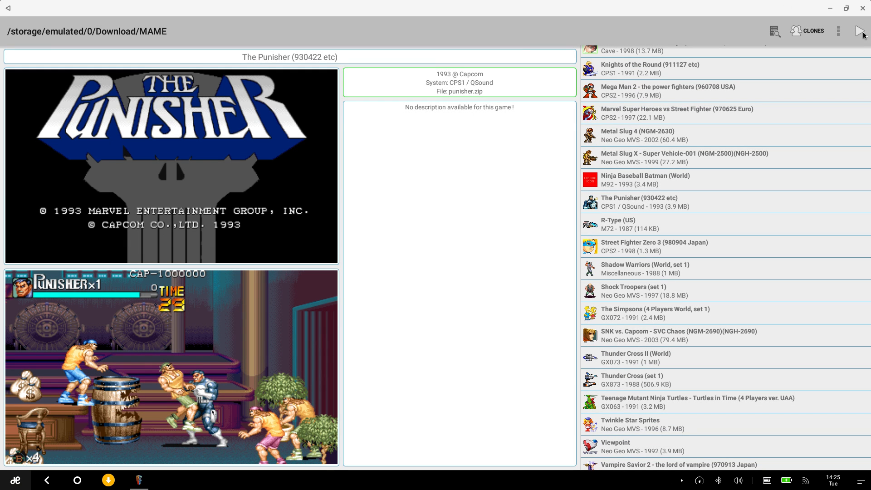
click(862, 31)
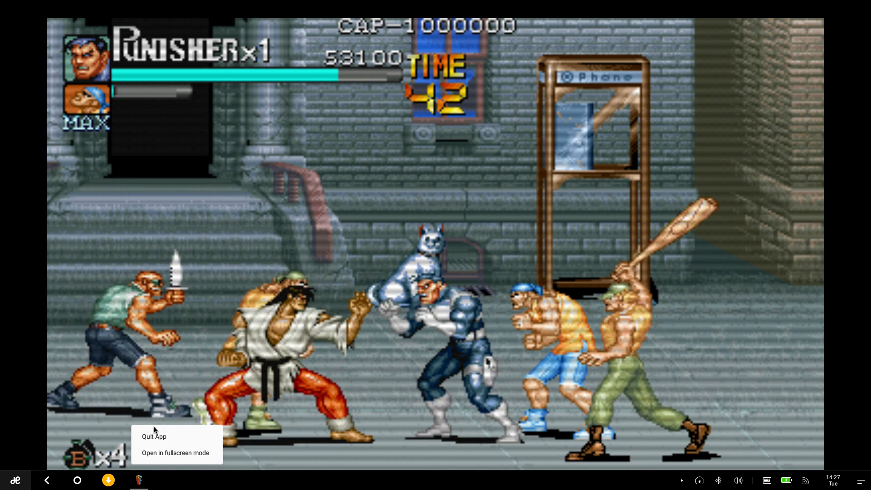
Step: Quit aFBA from the taskbar menu, ending The Punisher and returning to the desktop
click(154, 437)
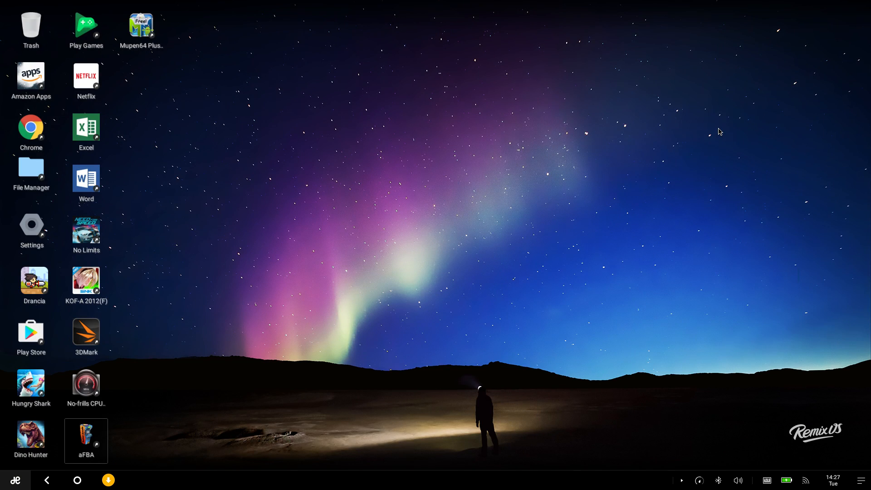
mouse_move(449, 277)
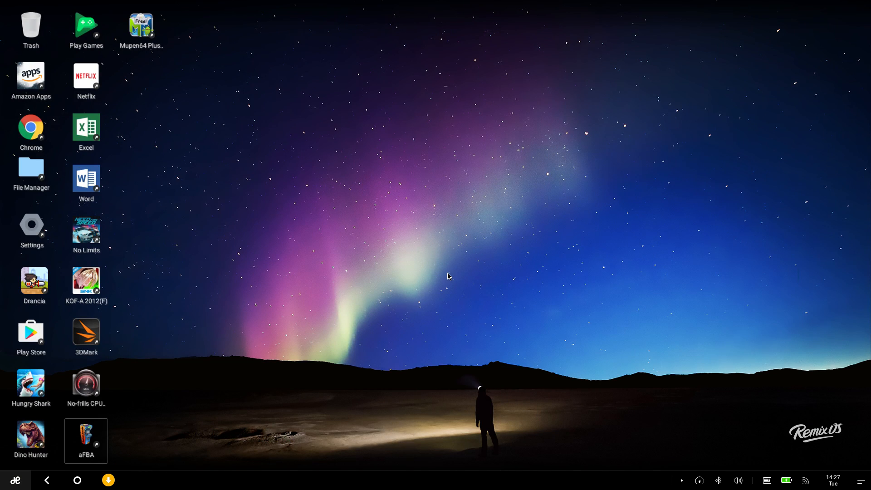